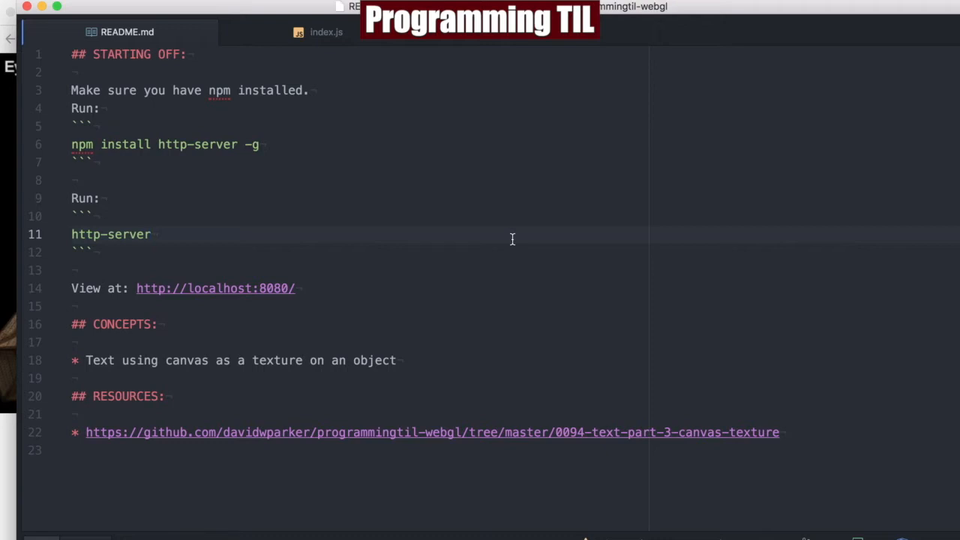
Step: Switch from the README to index.js and scroll to the initTextures function
click(153, 234)
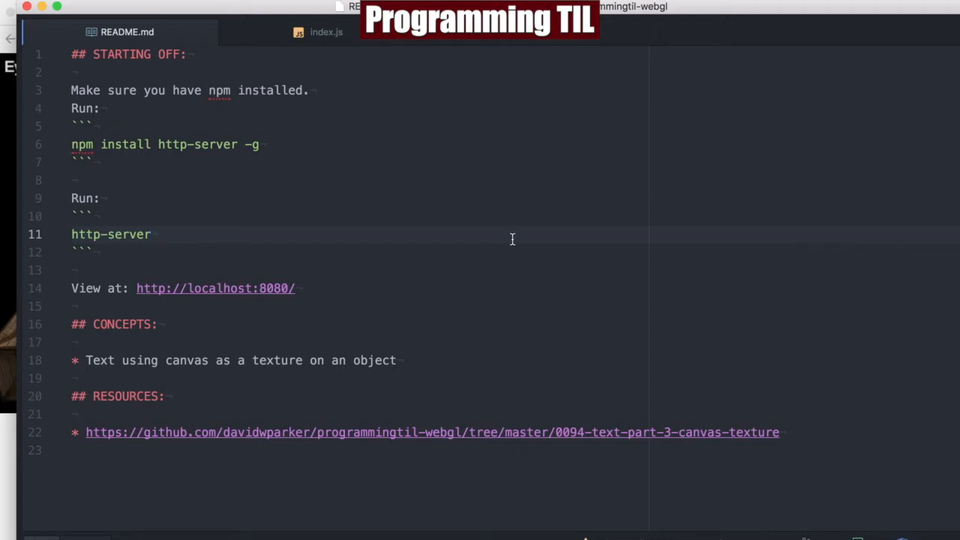
click(150, 234)
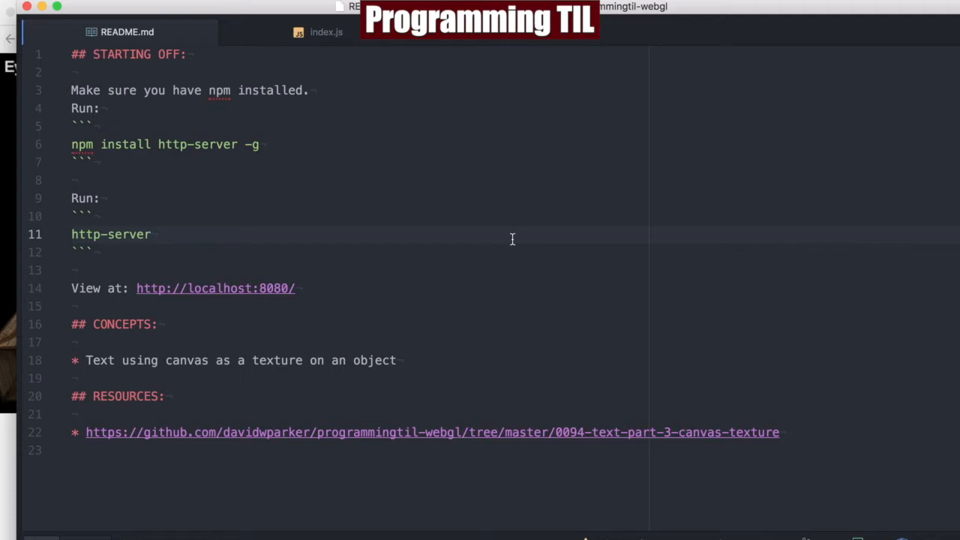
mouse_move(450, 231)
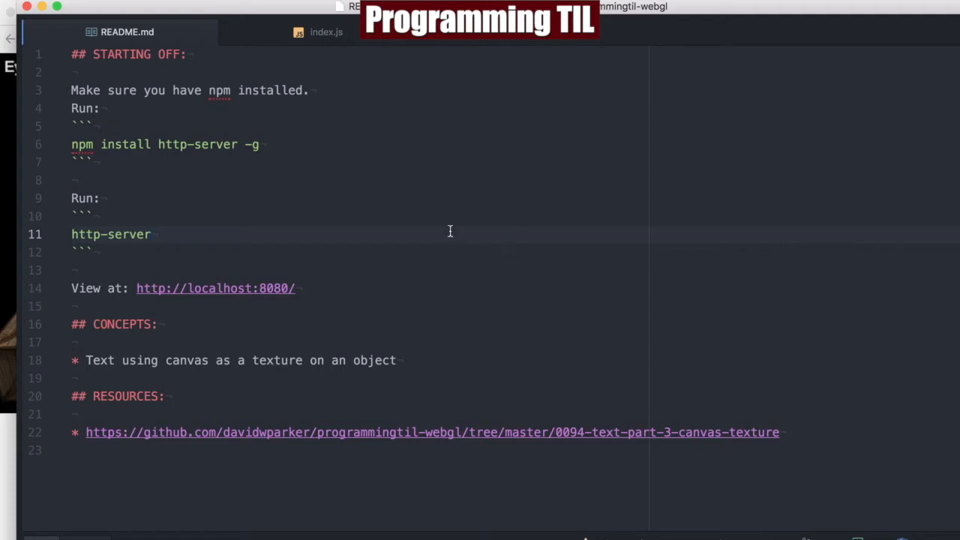
mouse_move(516, 60)
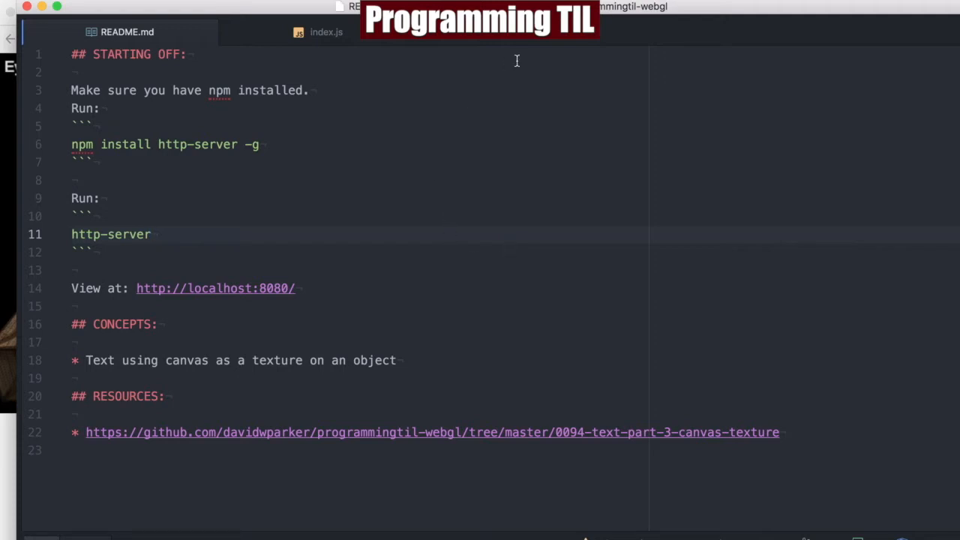
click(326, 32)
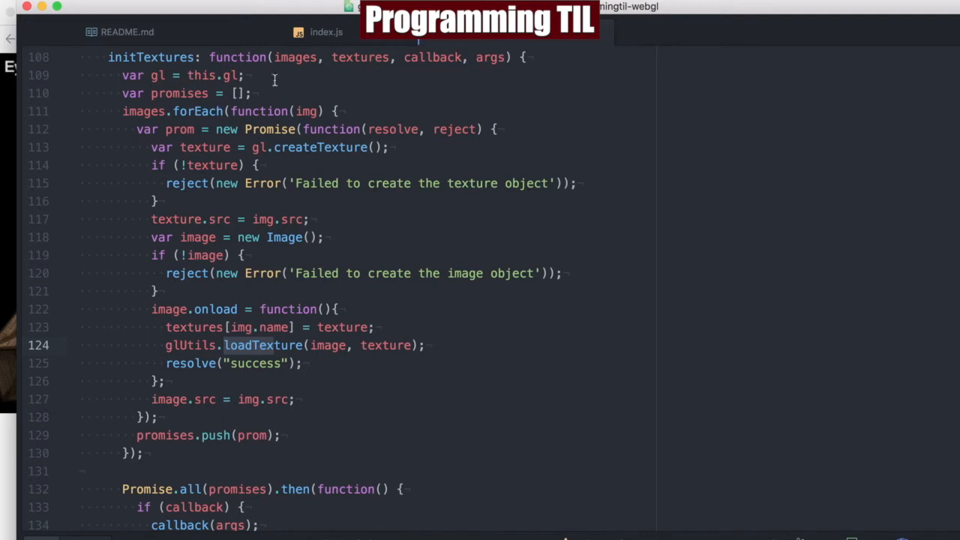
mouse_move(483, 144)
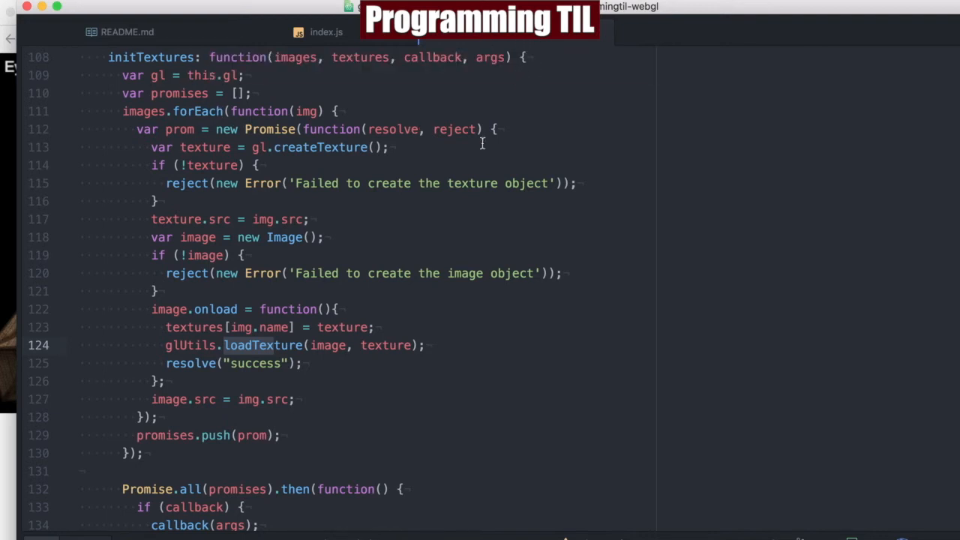
scroll(down, 3)
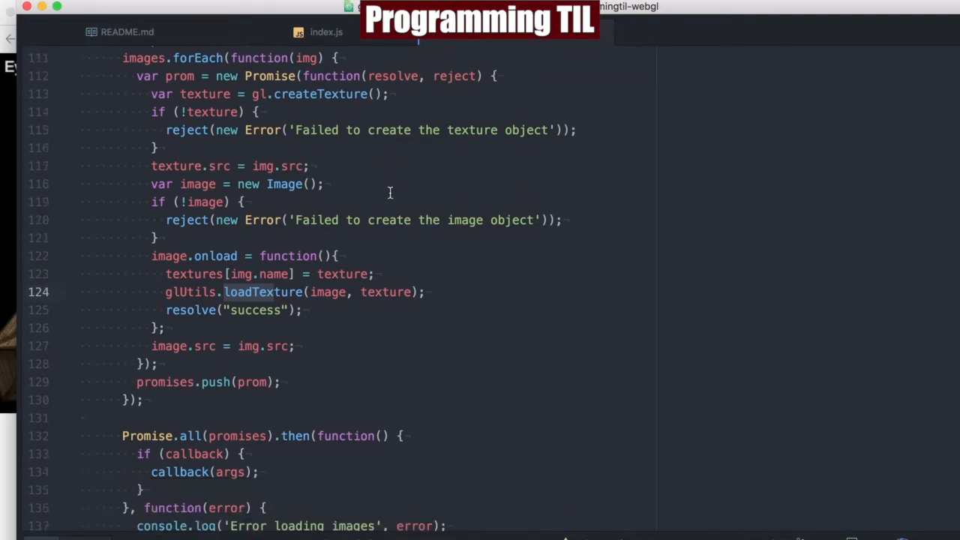
scroll(down, 3)
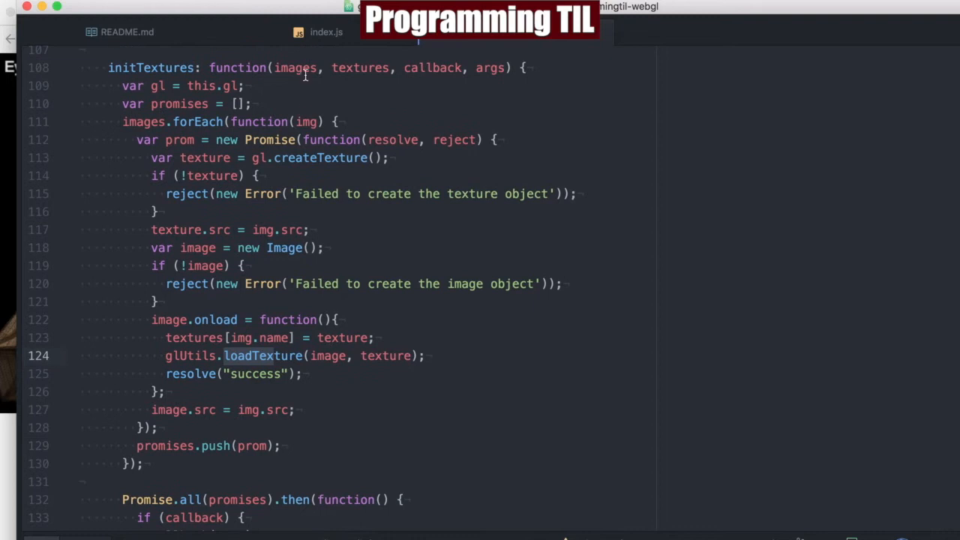
mouse_move(306, 75)
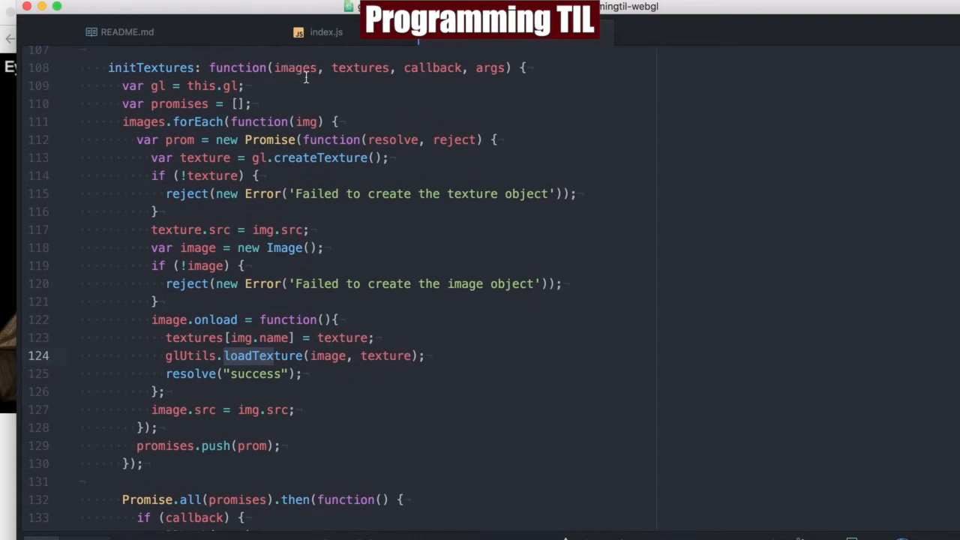
mouse_move(339, 249)
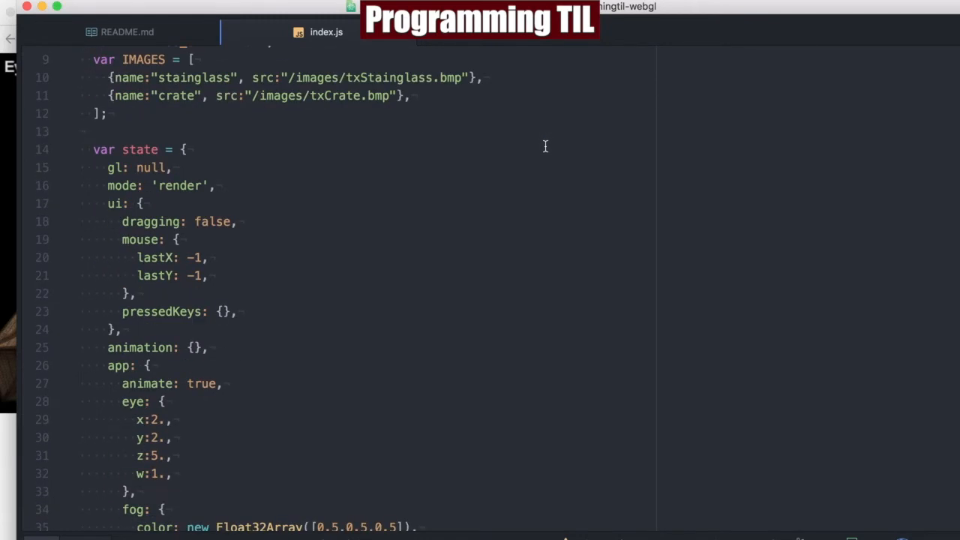
mouse_move(216, 82)
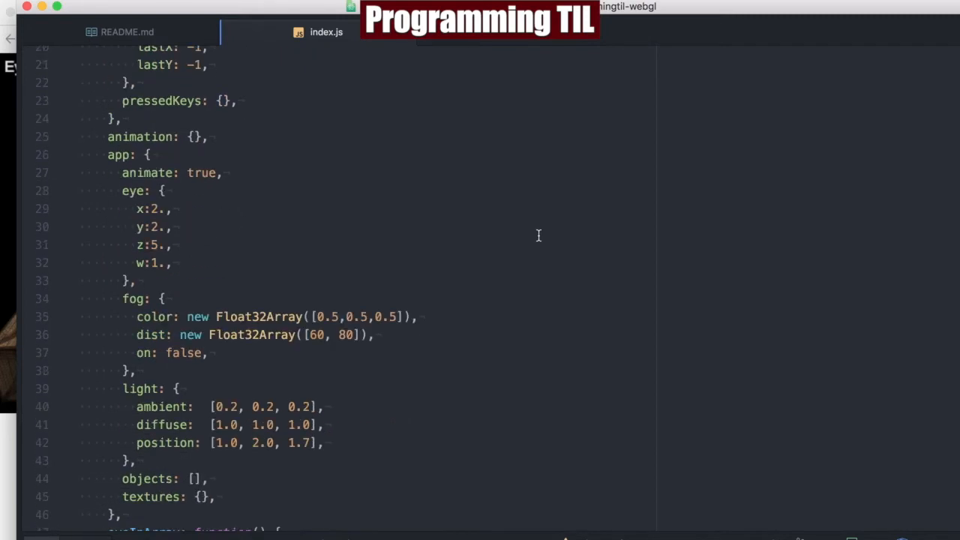
Step: Scroll index.js to main() with its glUtils.initTextures and initCanvasTexture calls
scroll(down, 3)
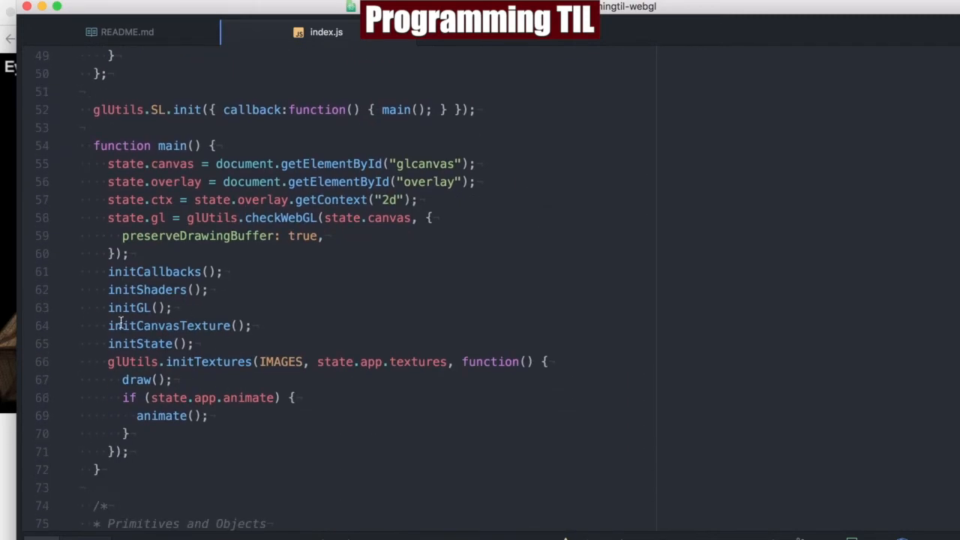
mouse_move(343, 318)
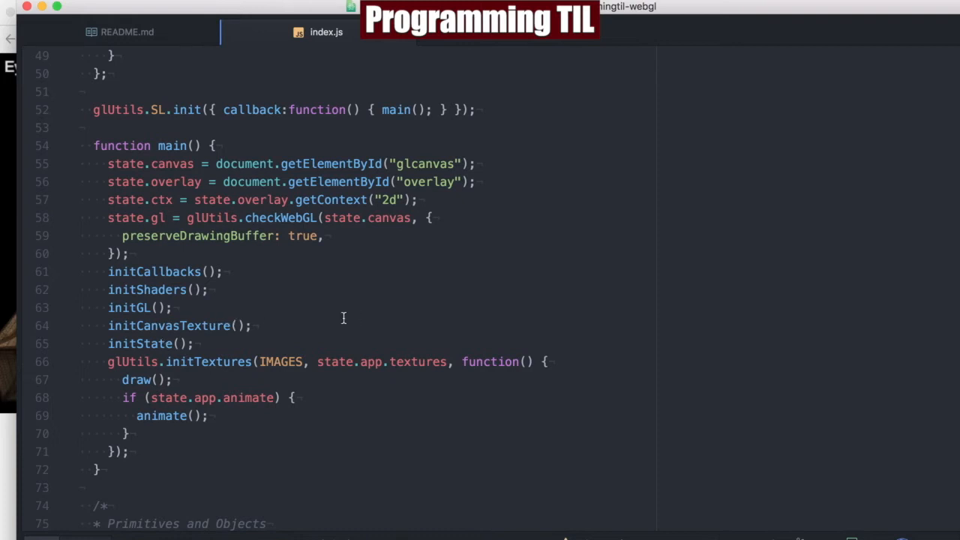
mouse_move(306, 318)
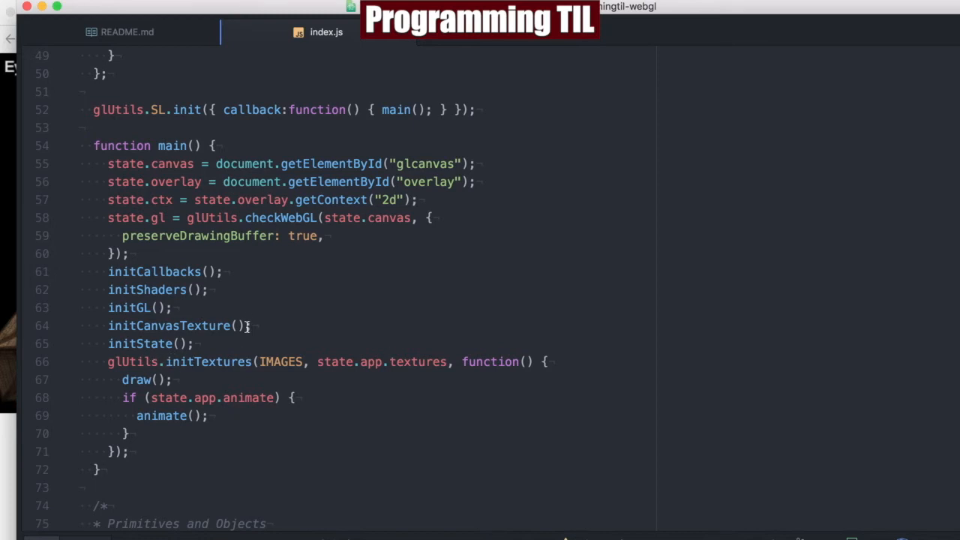
Step: Scroll past the Cube draw logic, shaders and initState to initCanvasTexture's canvas setup
scroll(down, 3)
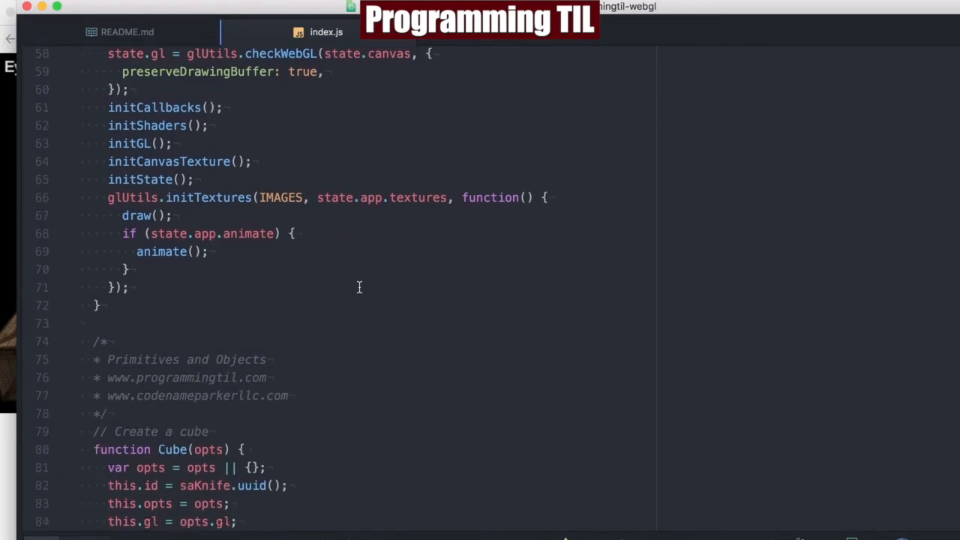
scroll(down, 3)
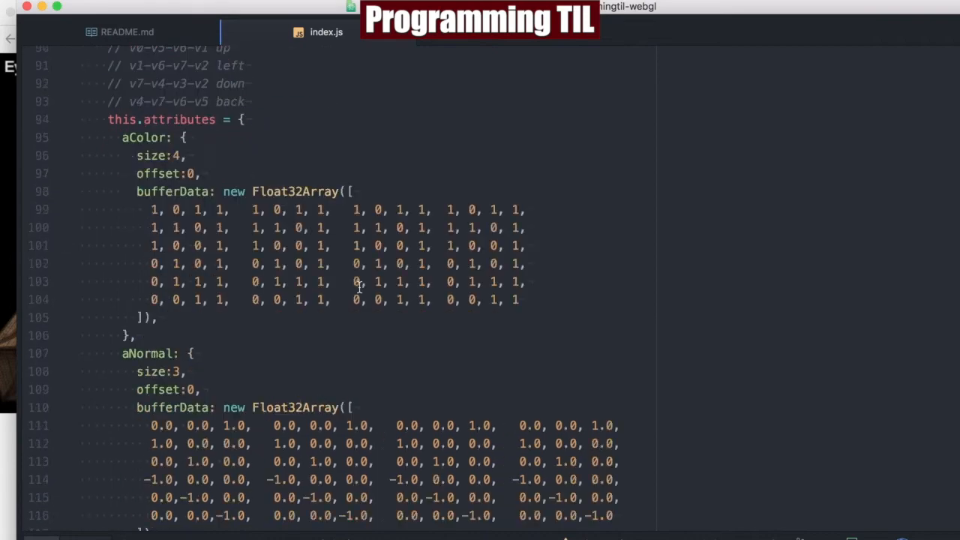
scroll(down, 3)
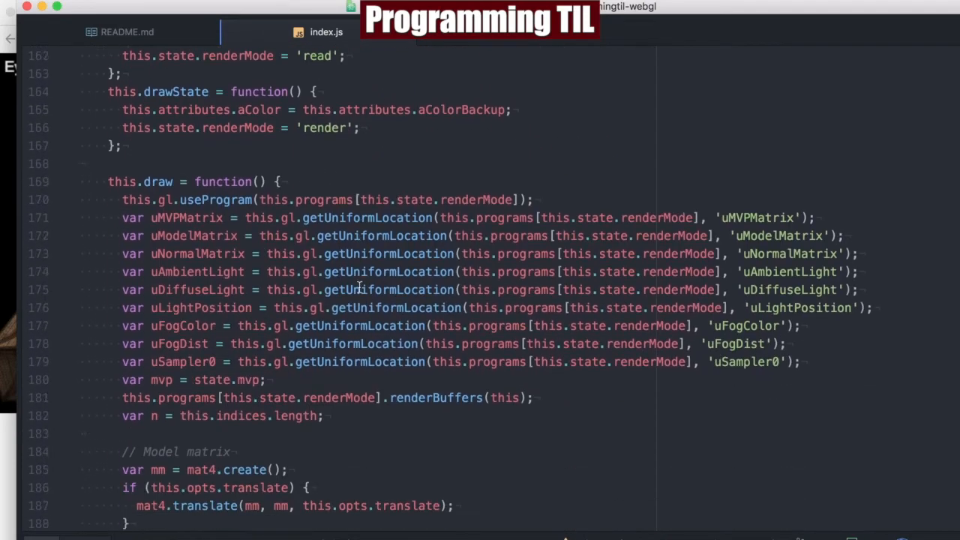
scroll(down, 3)
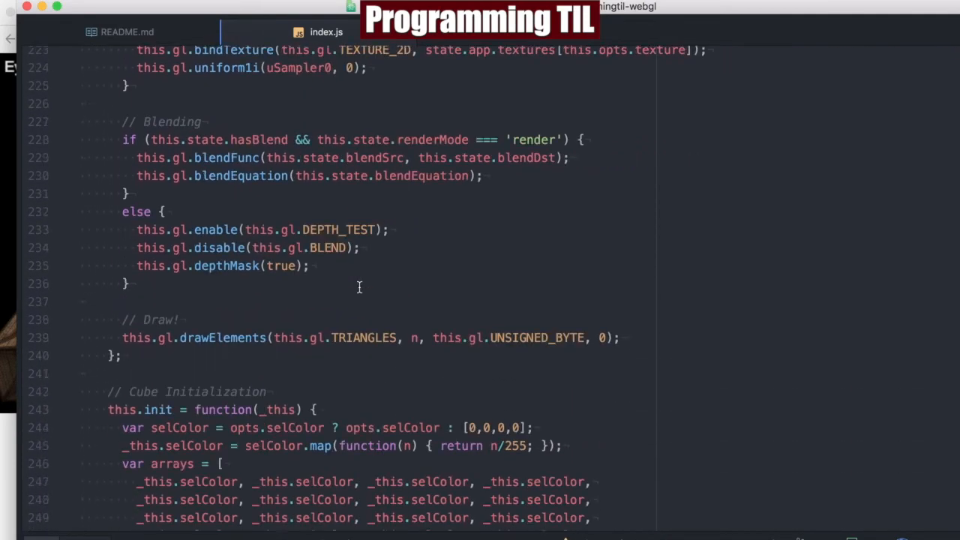
scroll(down, 3)
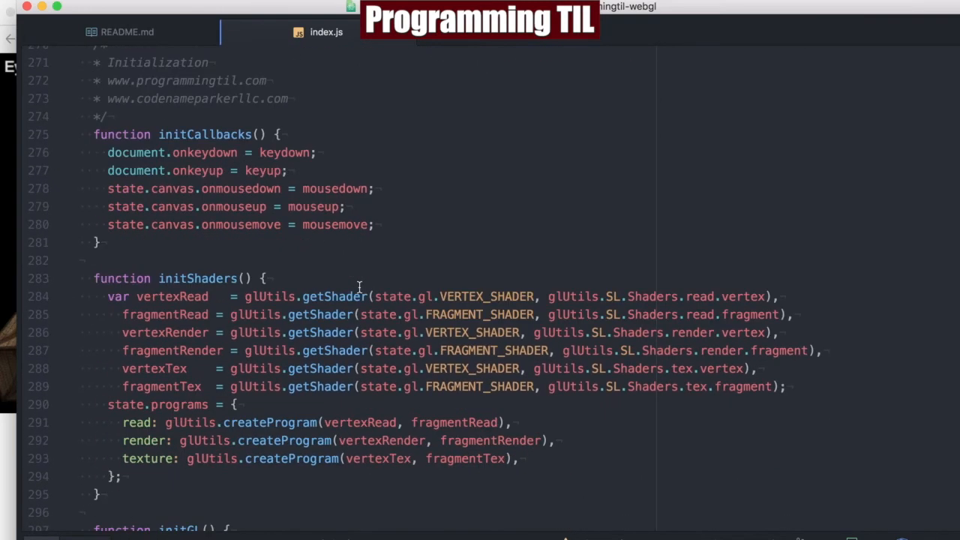
scroll(down, 3)
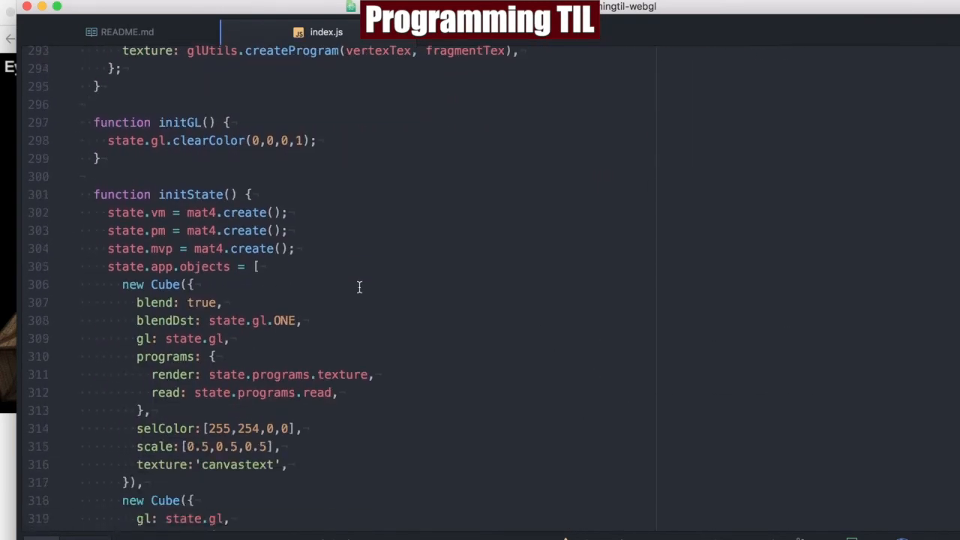
scroll(down, 3)
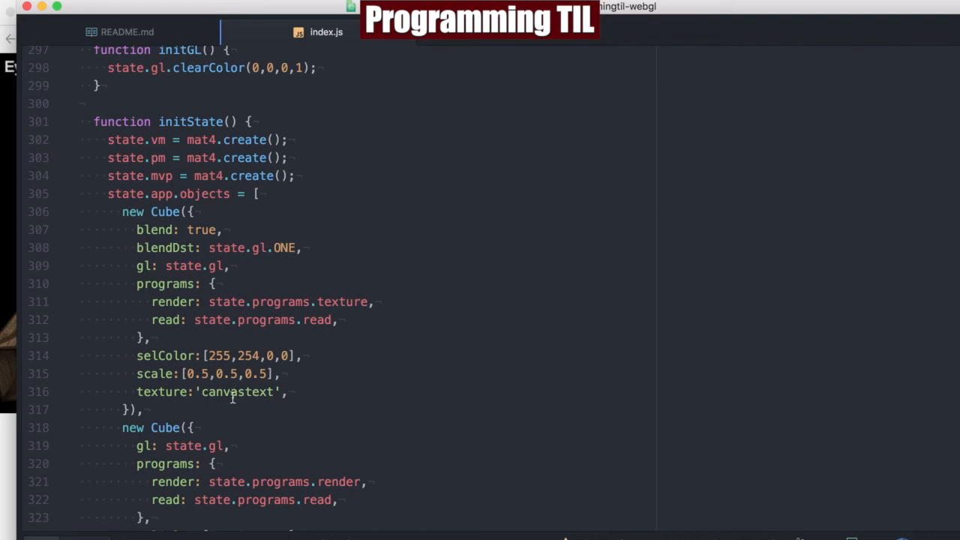
scroll(down, 3)
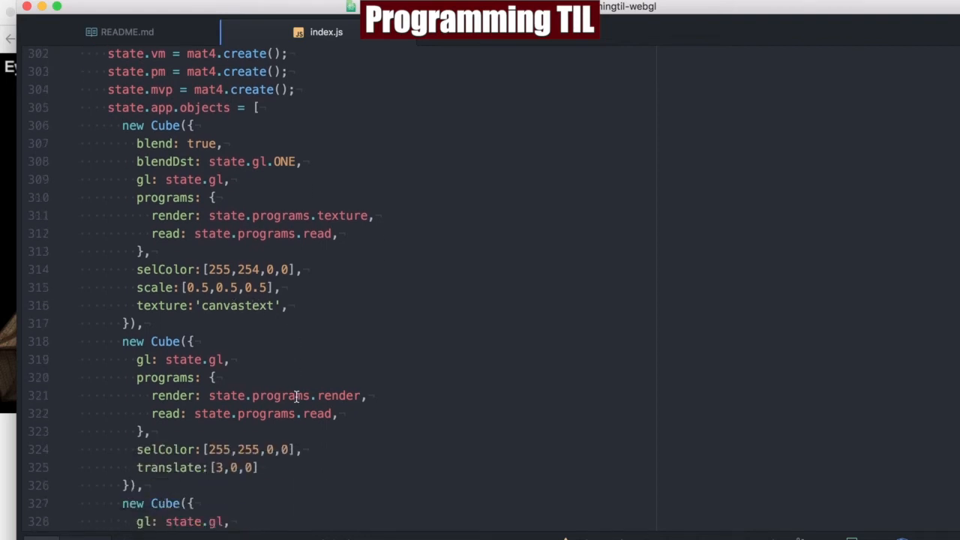
scroll(down, 3)
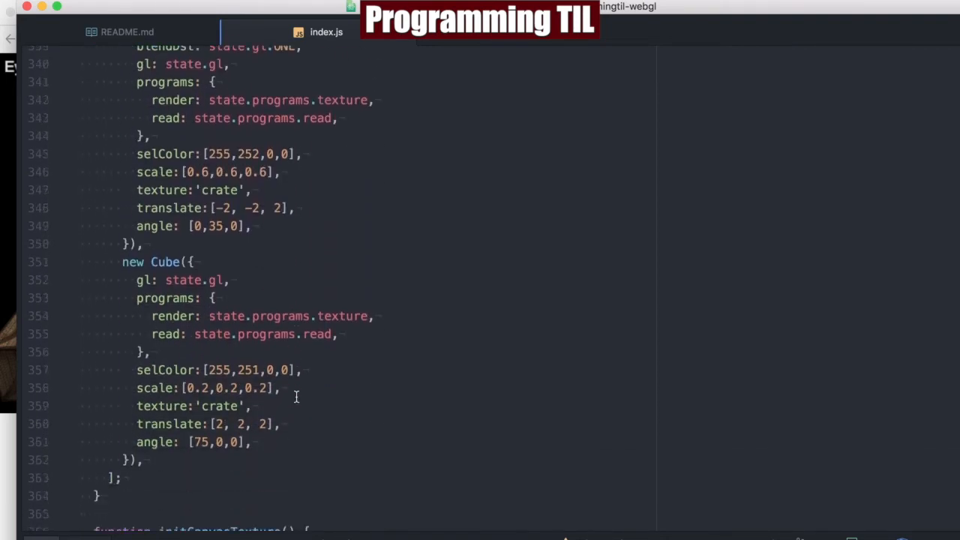
scroll(down, 3)
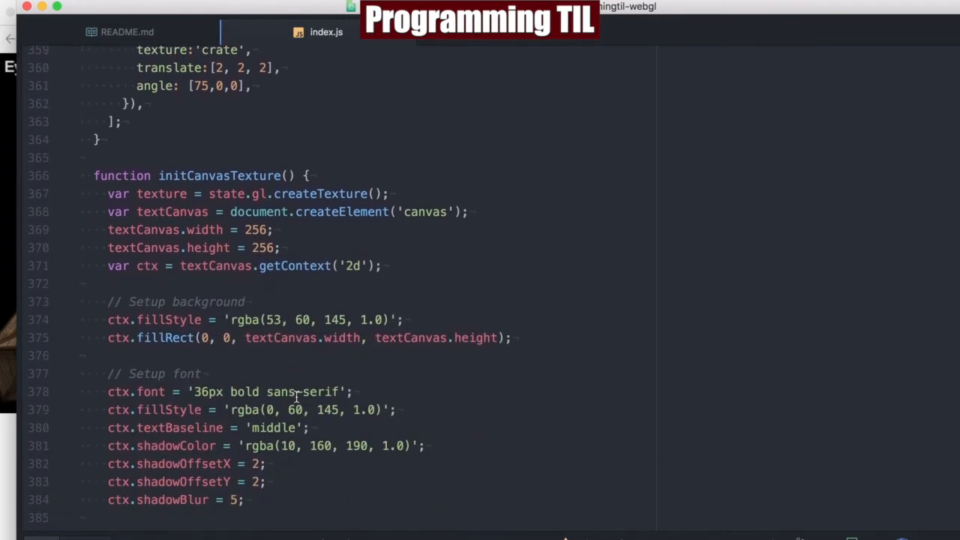
Step: Scroll to the fillText calls drawing 'ProgrammingTIL', then white 'David' and 'Parker'
scroll(down, 3)
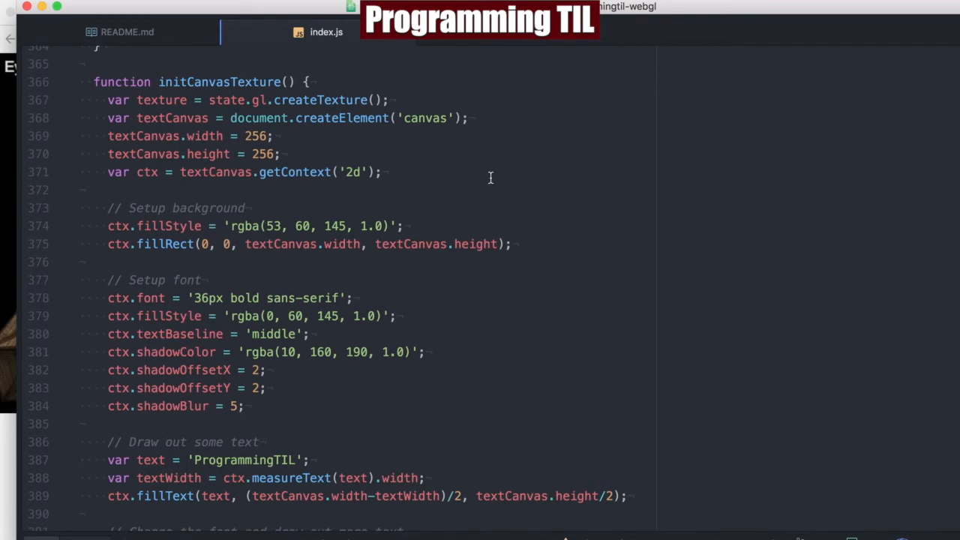
scroll(down, 3)
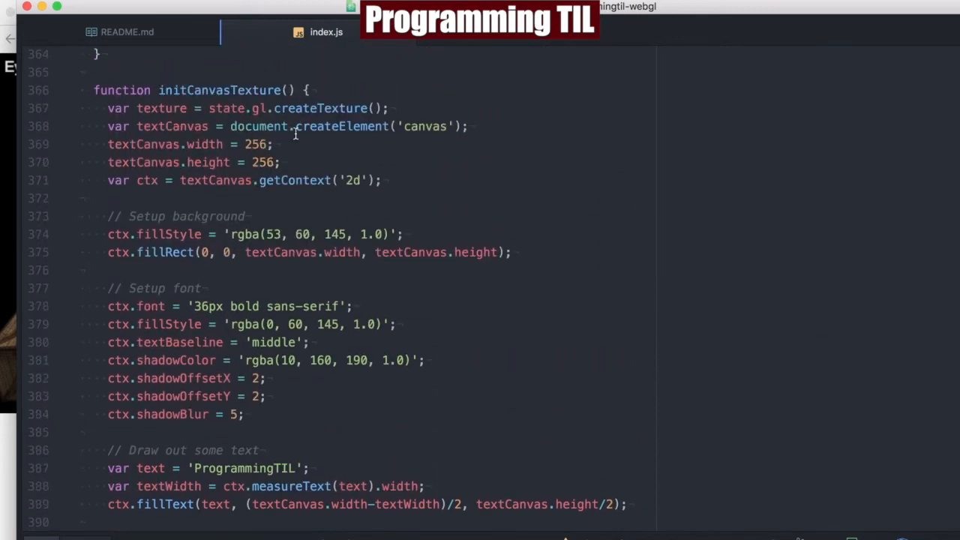
mouse_move(294, 153)
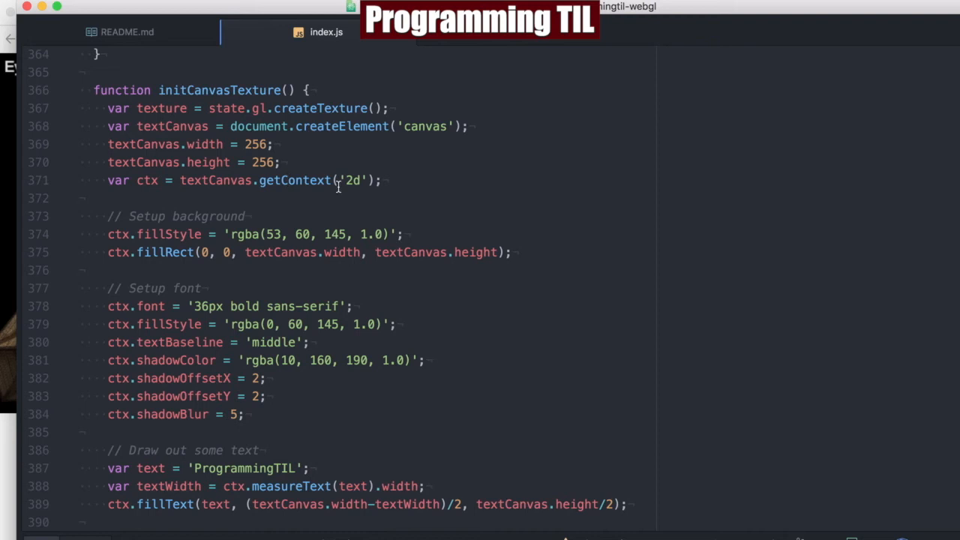
mouse_move(318, 173)
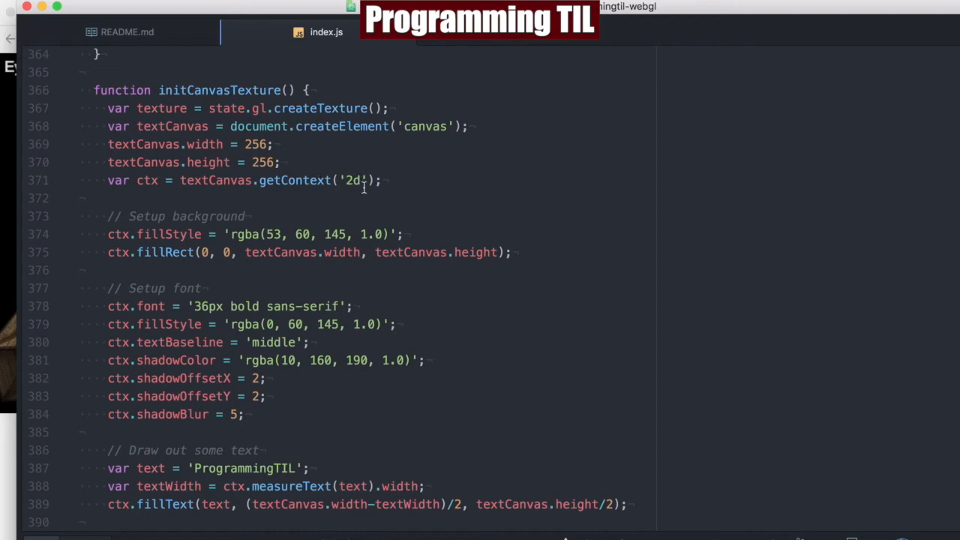
scroll(down, 3)
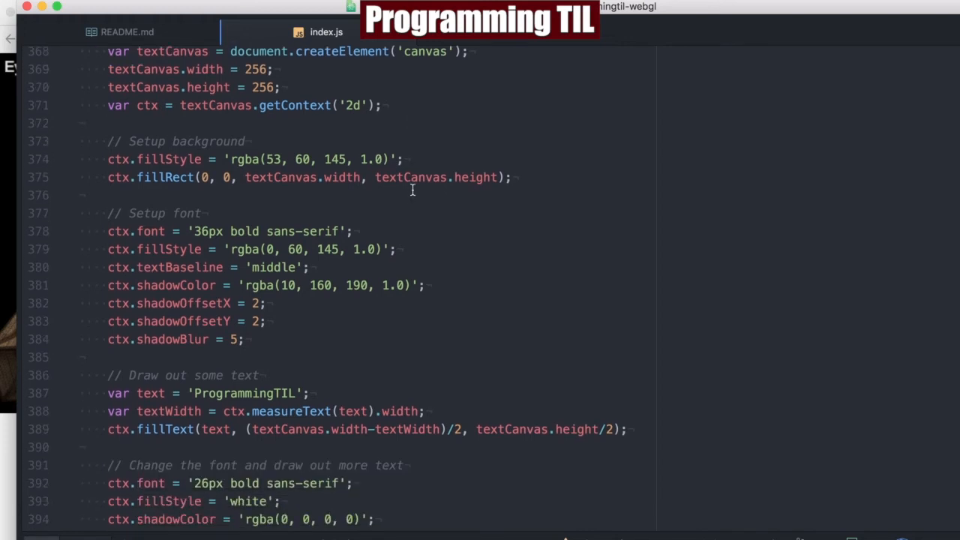
scroll(down, 3)
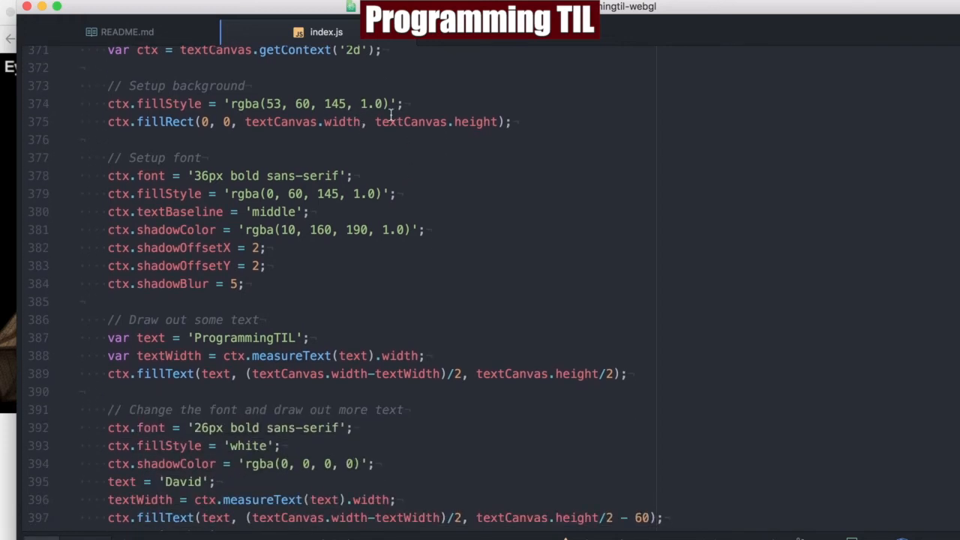
scroll(down, 3)
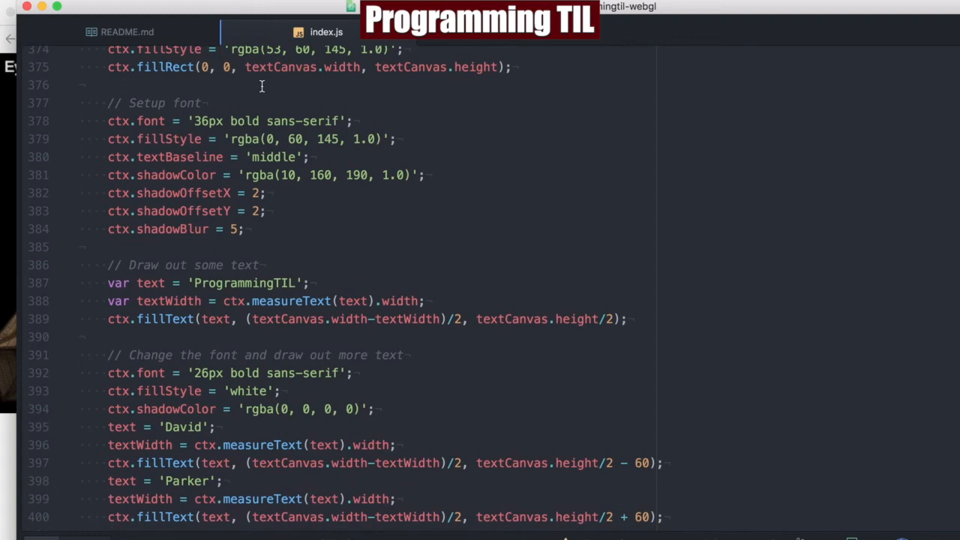
scroll(down, 3)
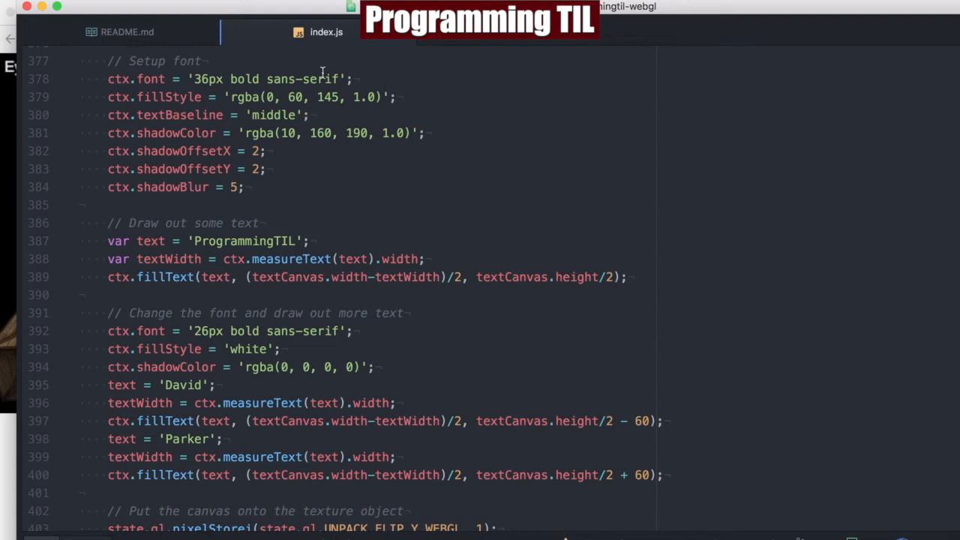
mouse_move(220, 84)
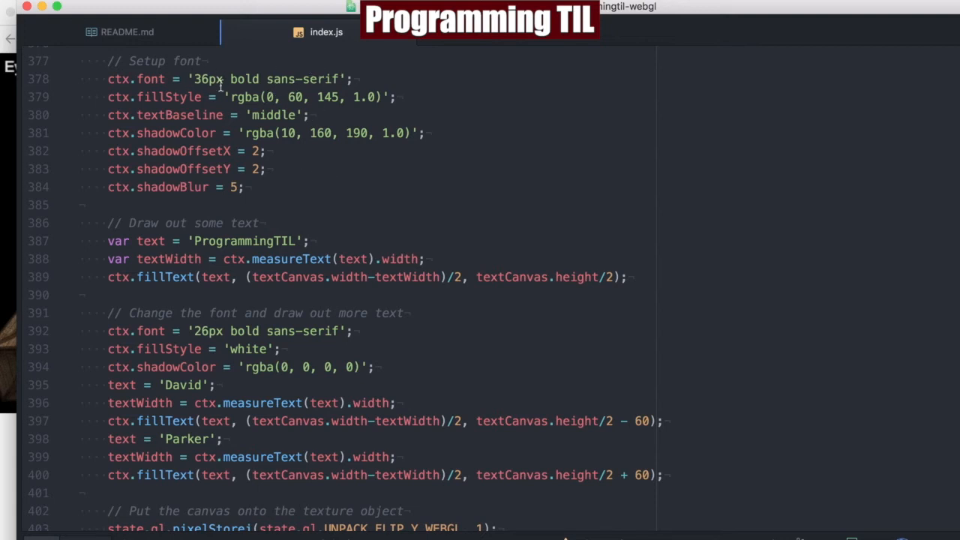
mouse_move(194, 114)
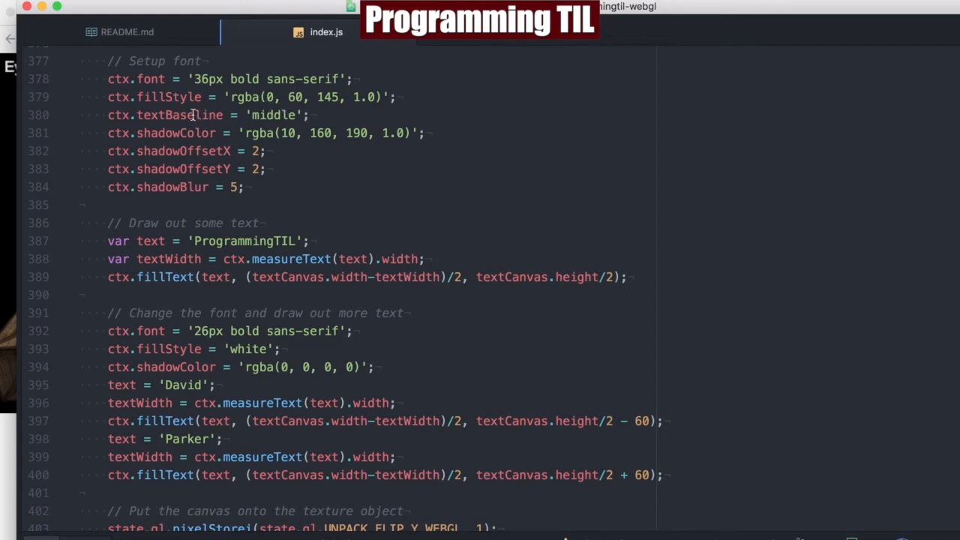
mouse_move(217, 132)
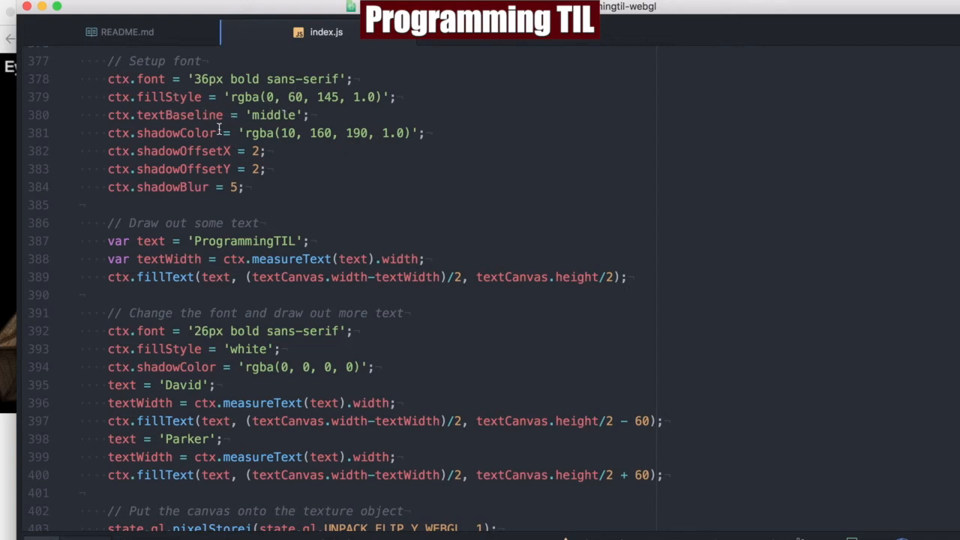
mouse_move(283, 127)
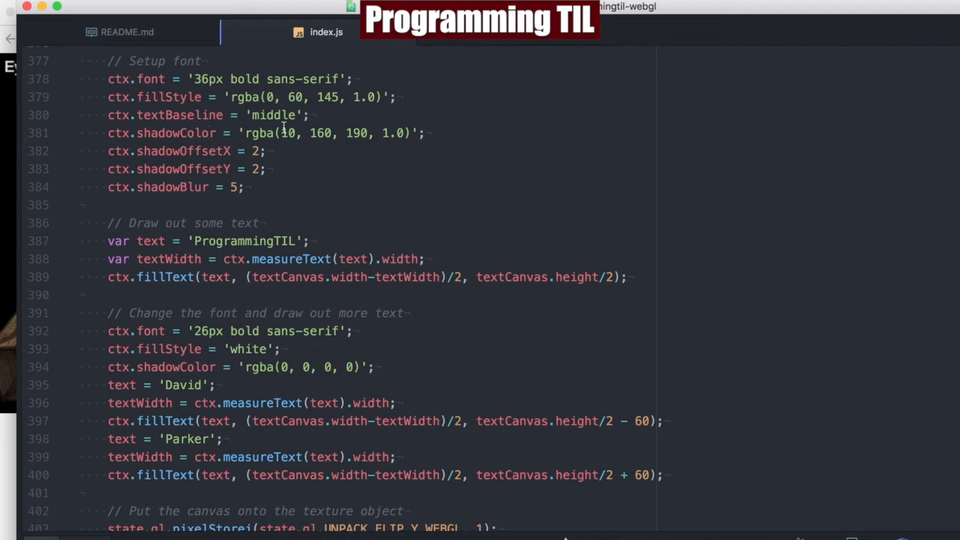
mouse_move(258, 153)
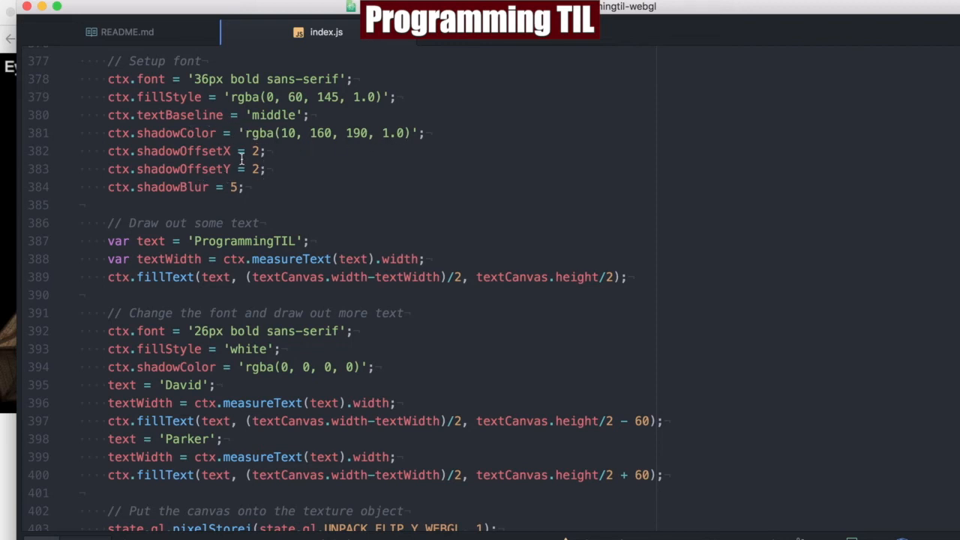
double_click(322, 132)
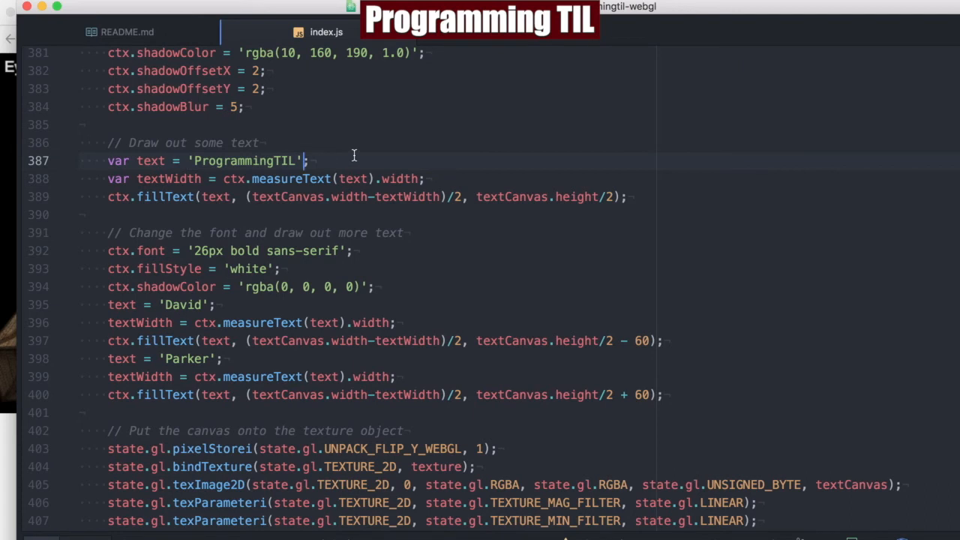
scroll(down, 3)
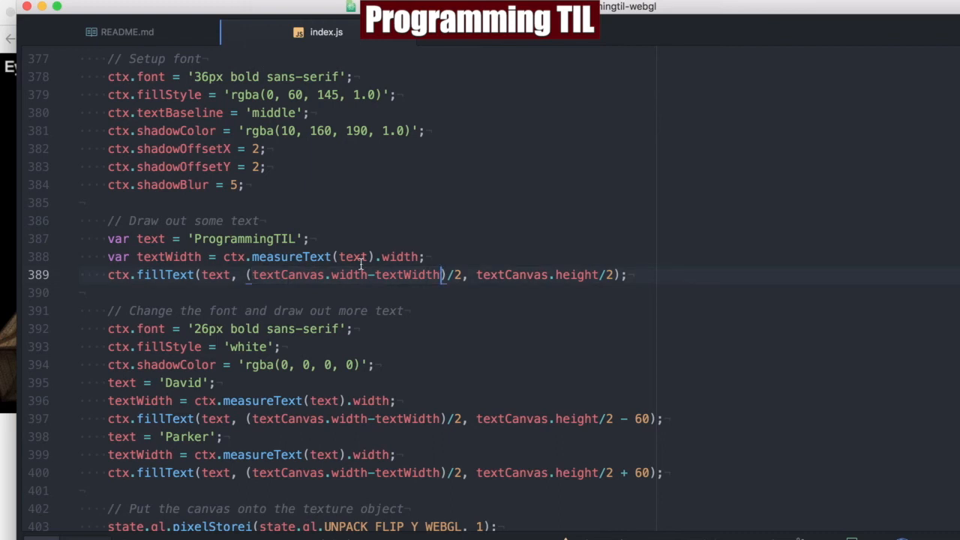
scroll(down, 3)
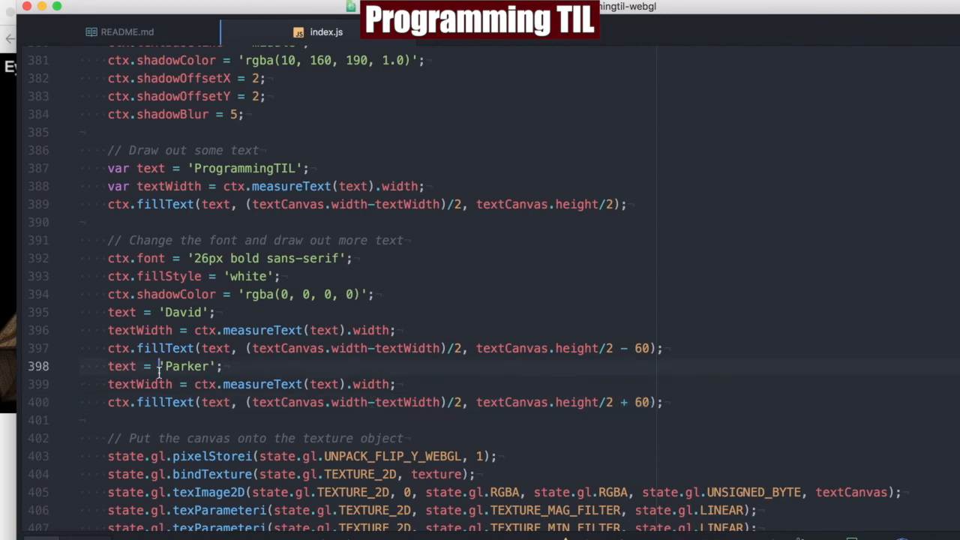
scroll(down, 3)
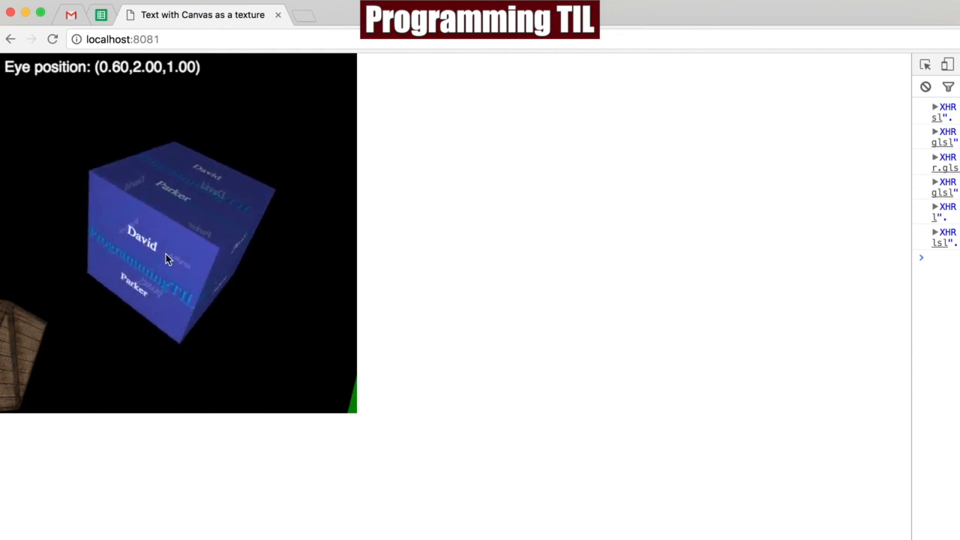
mouse_move(210, 342)
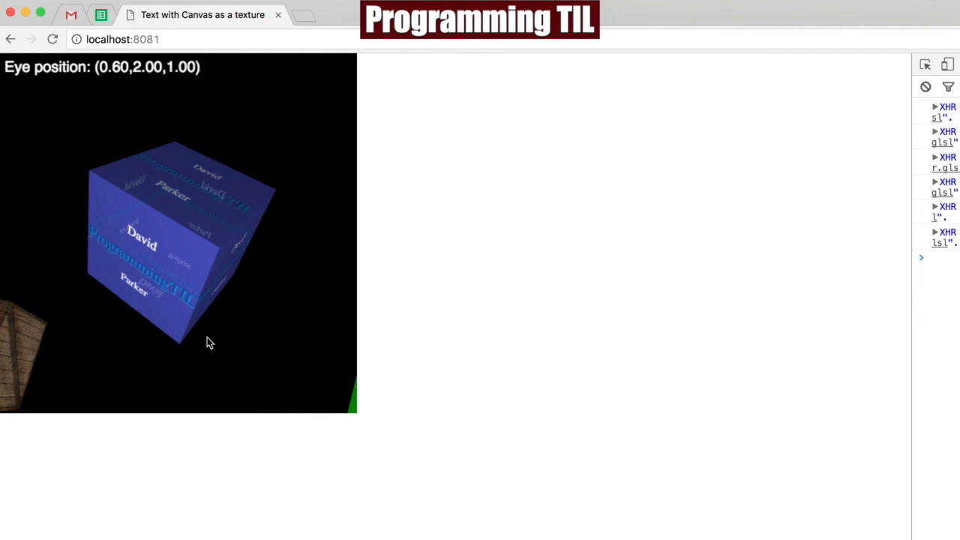
mouse_move(273, 313)
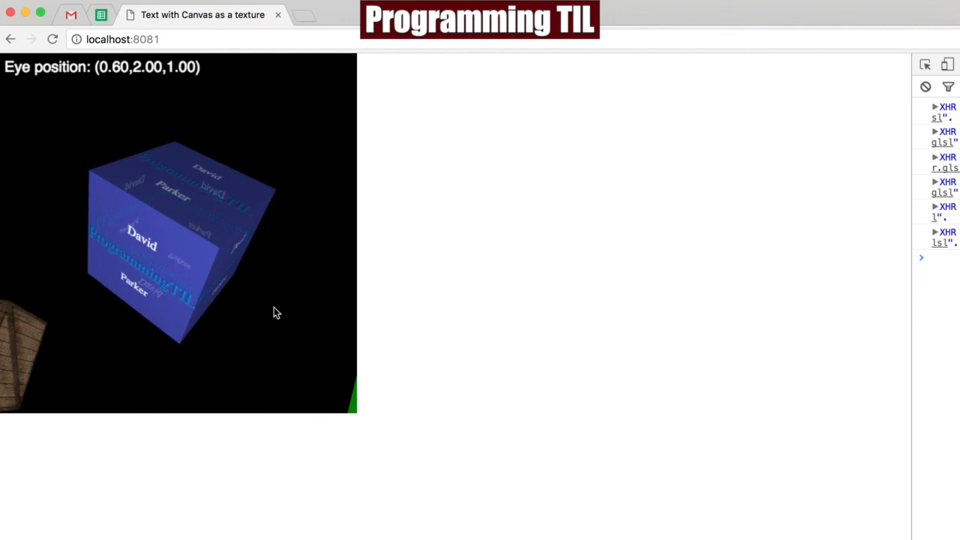